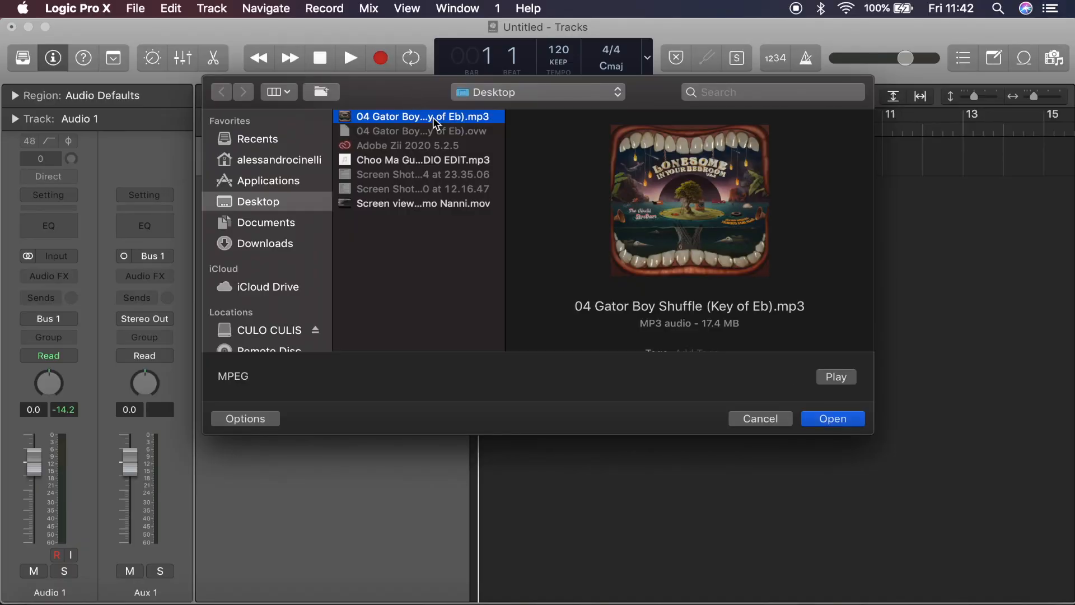
Import '04 Gator Boy Shuffle (Key of Eb).mp3' onto Audio 1 and show the Mixer
{"action": "left_click", "coordinate": [831, 418]}
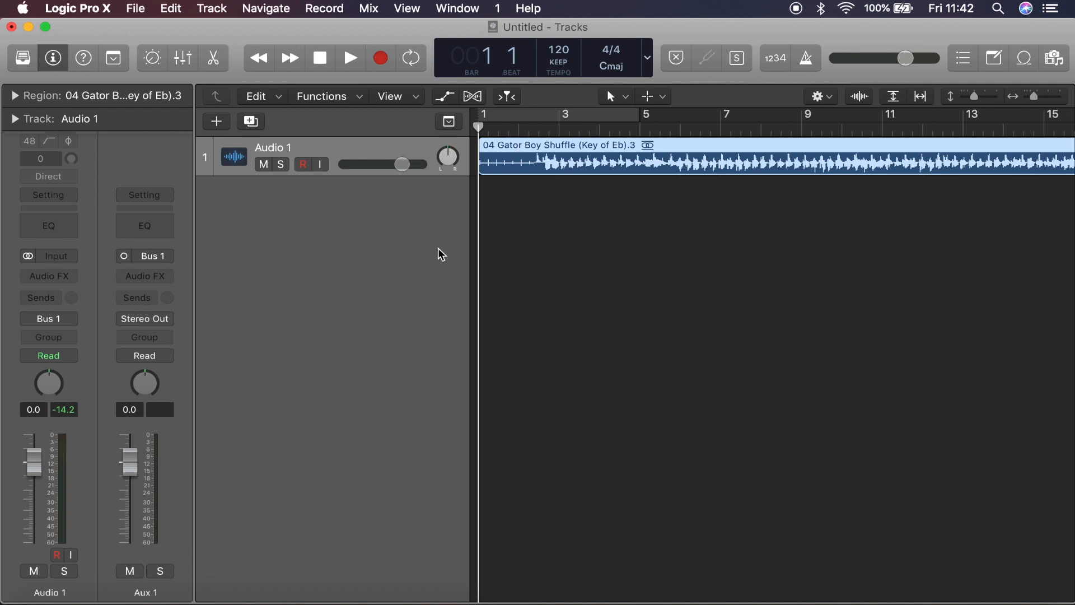
{"action": "left_click", "coordinate": [181, 58]}
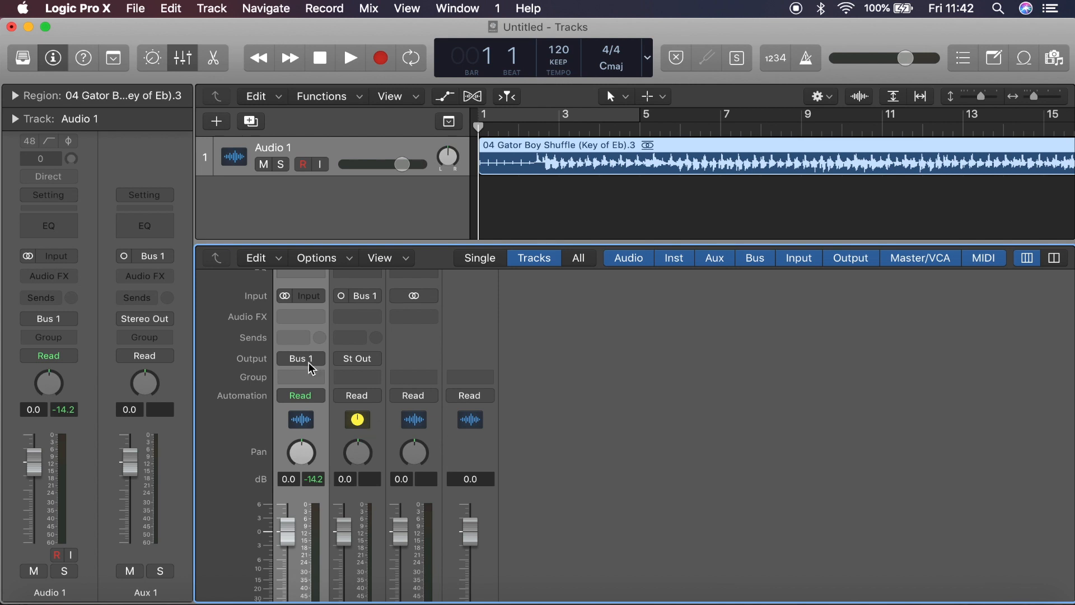
Route the Audio 1 output to Bus 1 and pan it right to +63
{"action": "left_click", "coordinate": [300, 358]}
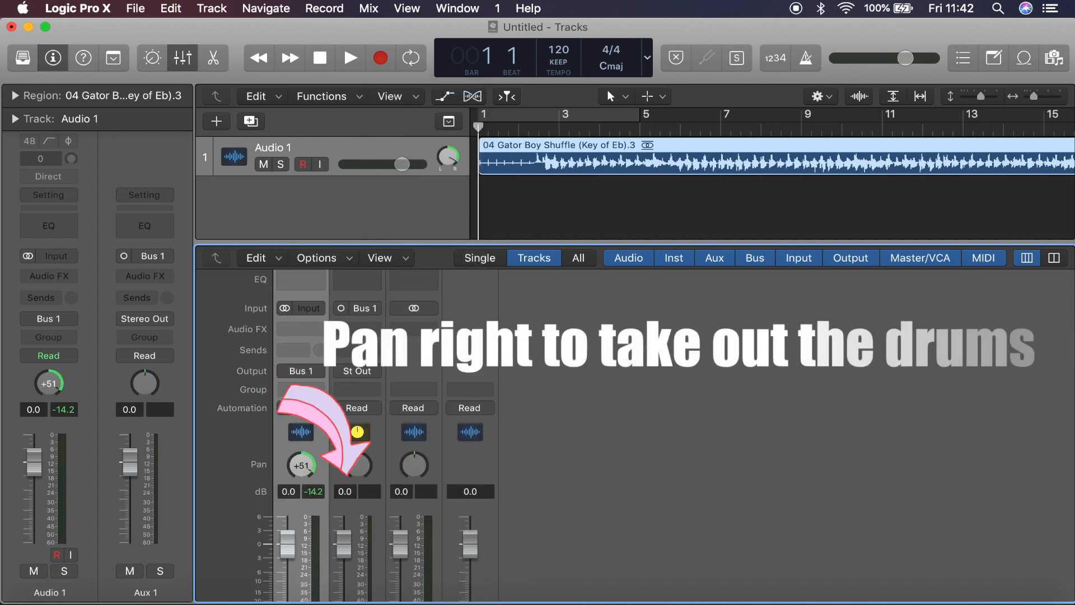
{"action": "left_click_drag", "start_coordinate": [302, 465], "coordinate": [315, 456]}
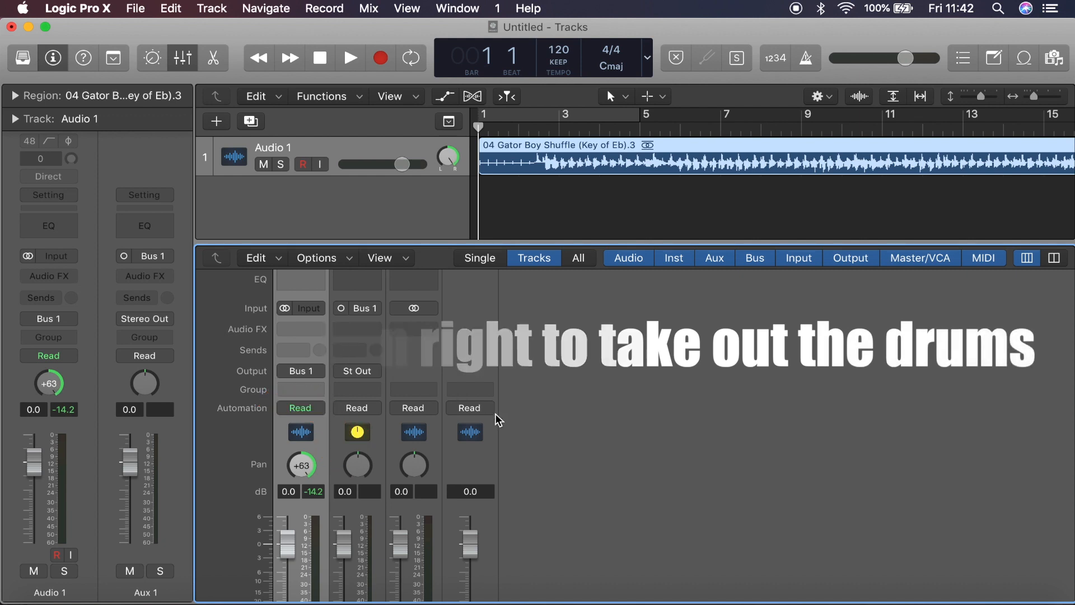